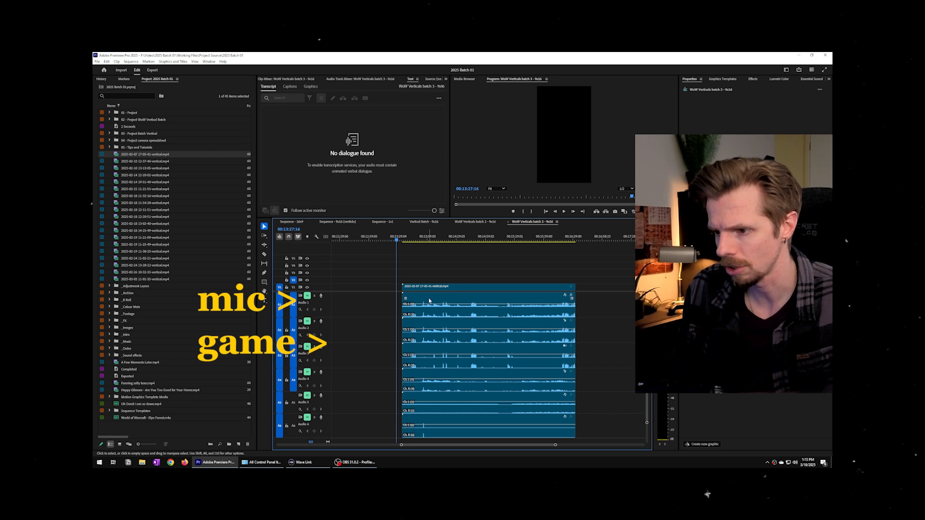
# Switch from the Premiere Pro clip review to the All Control Panel Items window.
pyautogui.click(486, 303)
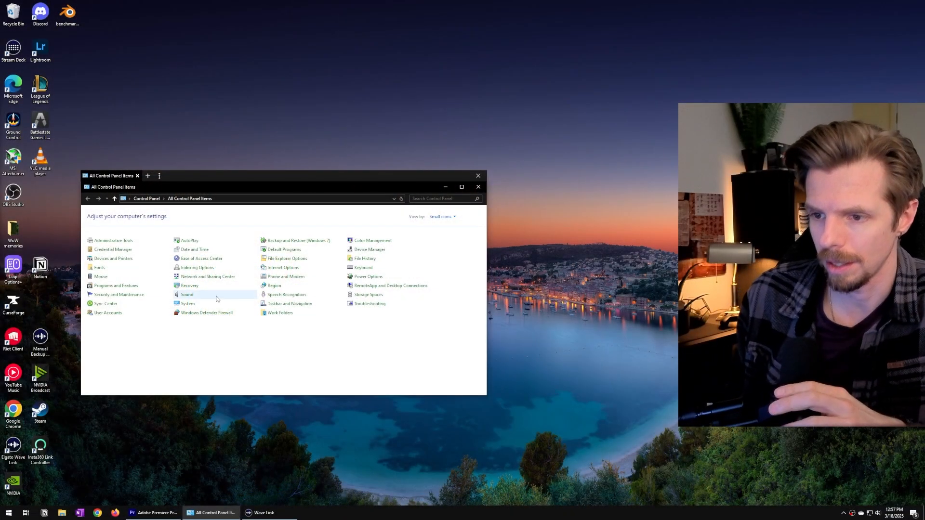
# Review the Sound playback devices and the Wave Link MicrophoneFX recording device, then close Sound.
pyautogui.doubleClick(187, 294)
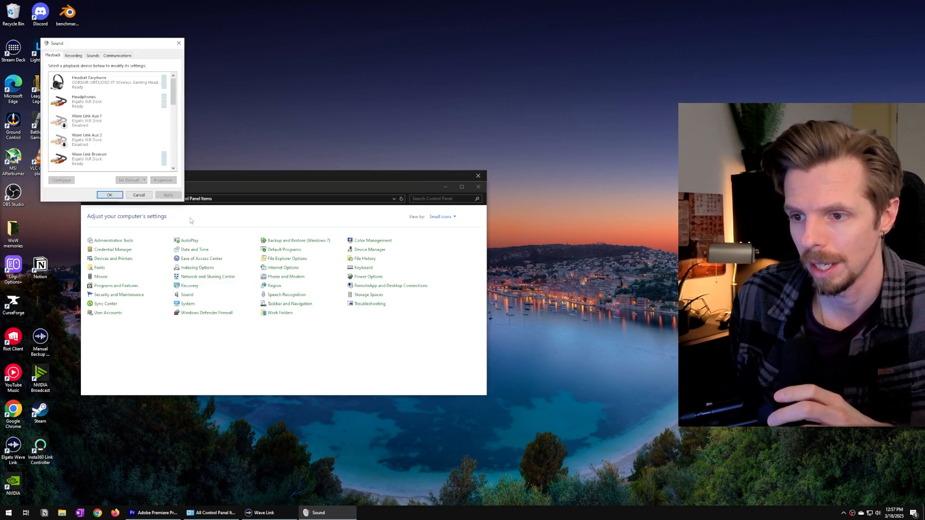
pyautogui.scroll(-3)
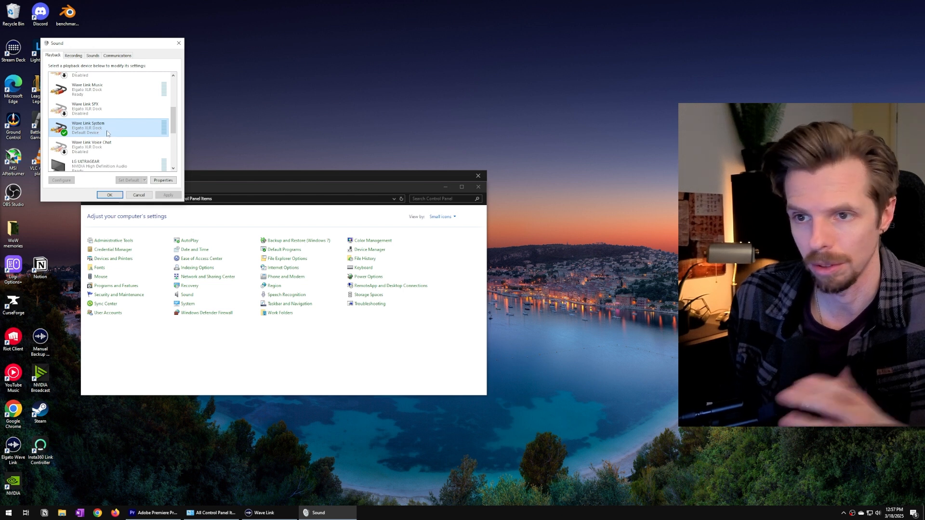
pyautogui.click(73, 55)
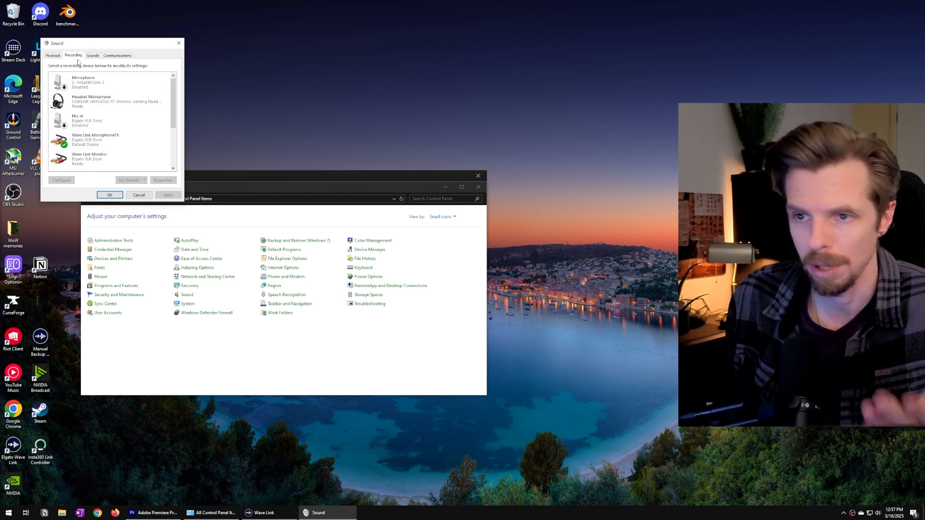
pyautogui.click(110, 140)
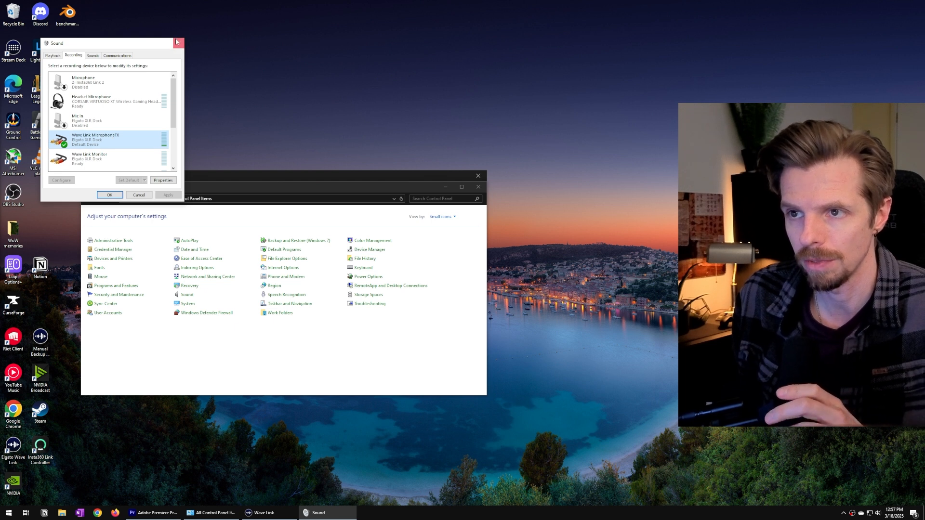
pyautogui.click(178, 43)
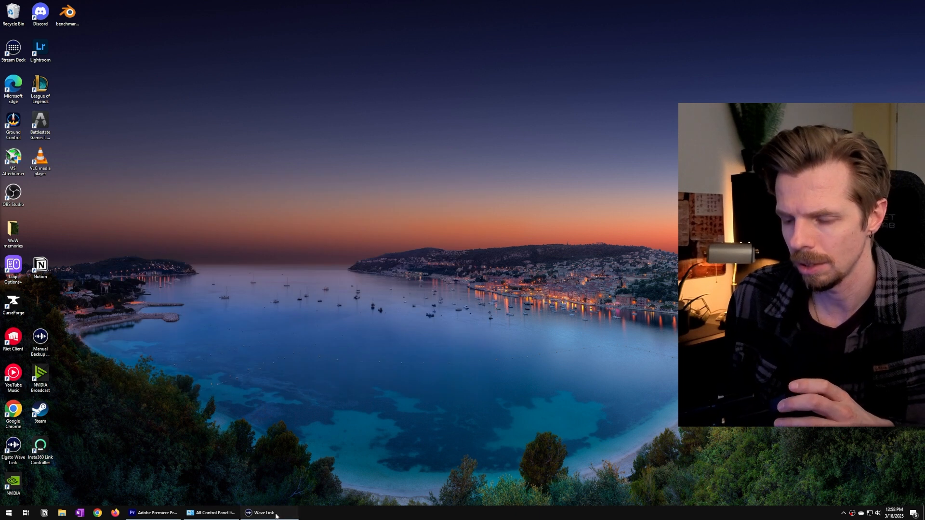
# Bring up Wave Link, close Preferences, and list the inputs available for channel 5.
pyautogui.click(262, 512)
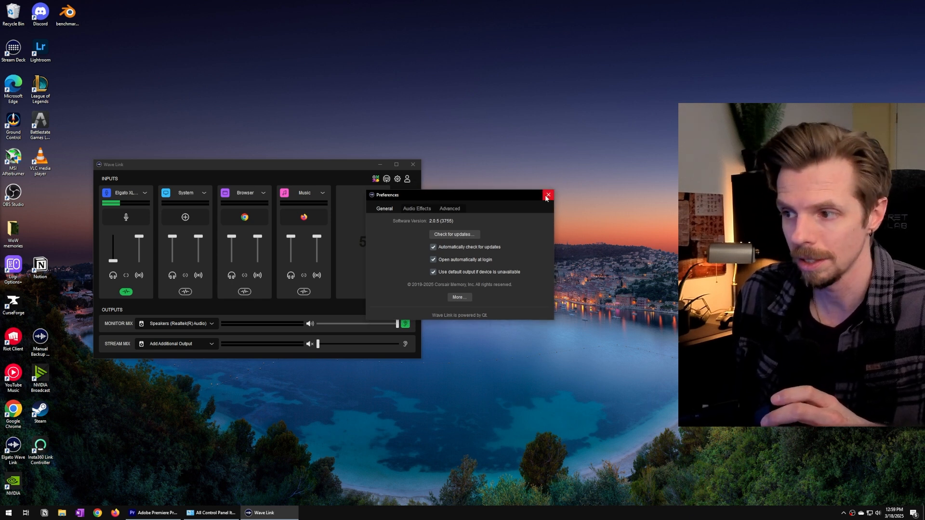
pyautogui.click(547, 195)
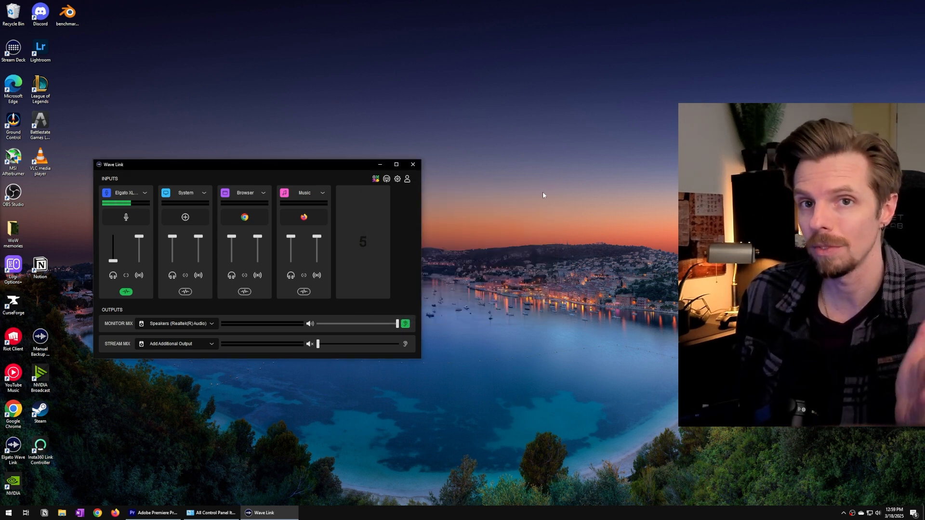
pyautogui.moveTo(327, 179)
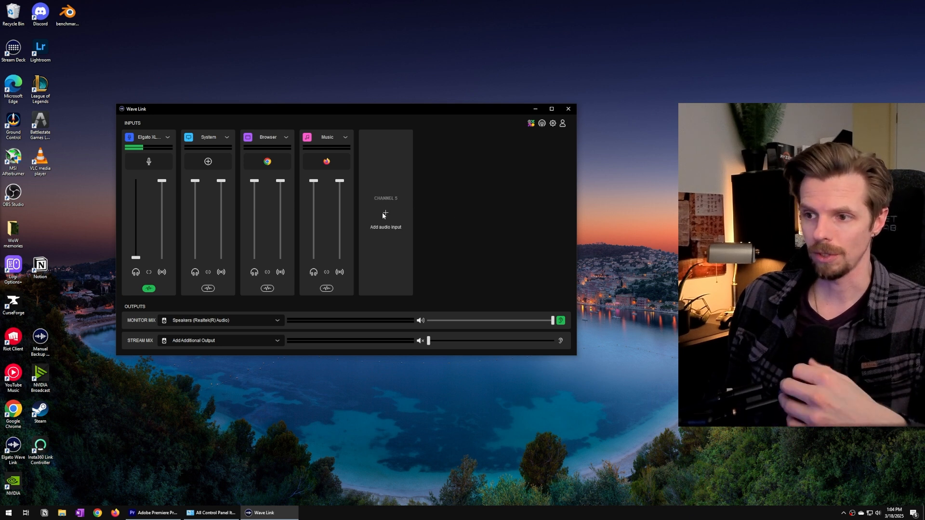
pyautogui.click(385, 226)
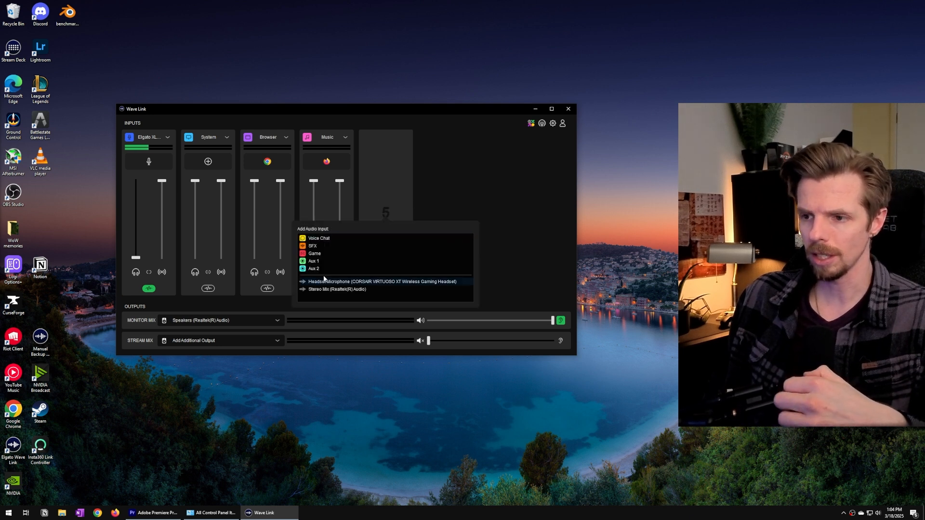
pyautogui.moveTo(319, 237)
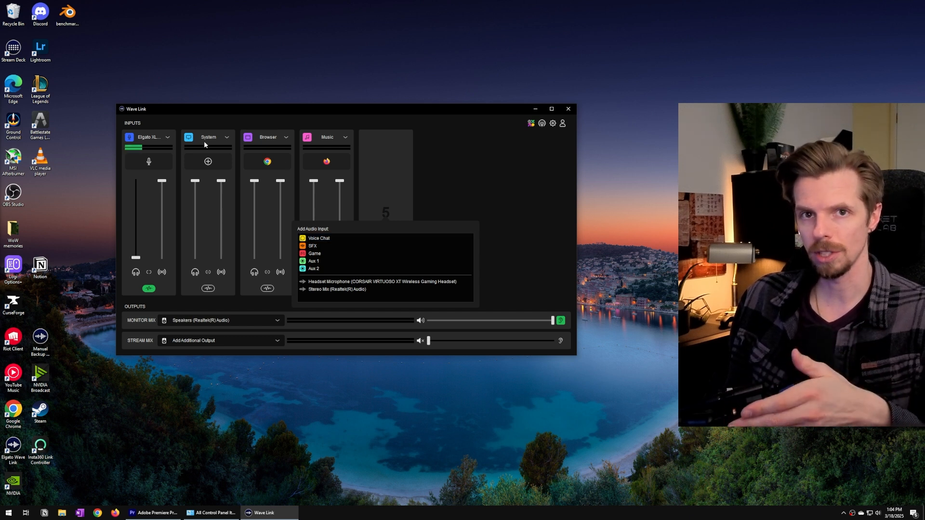
pyautogui.moveTo(210, 146)
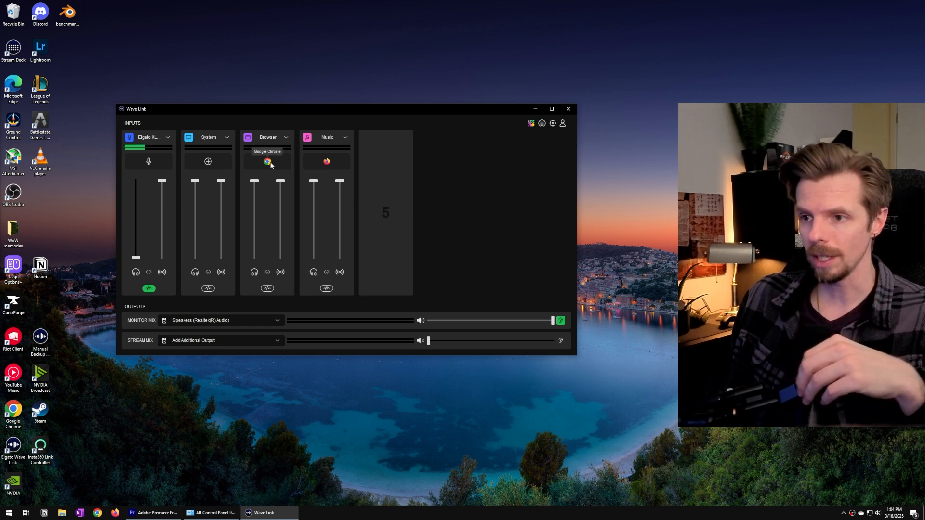
pyautogui.click(267, 162)
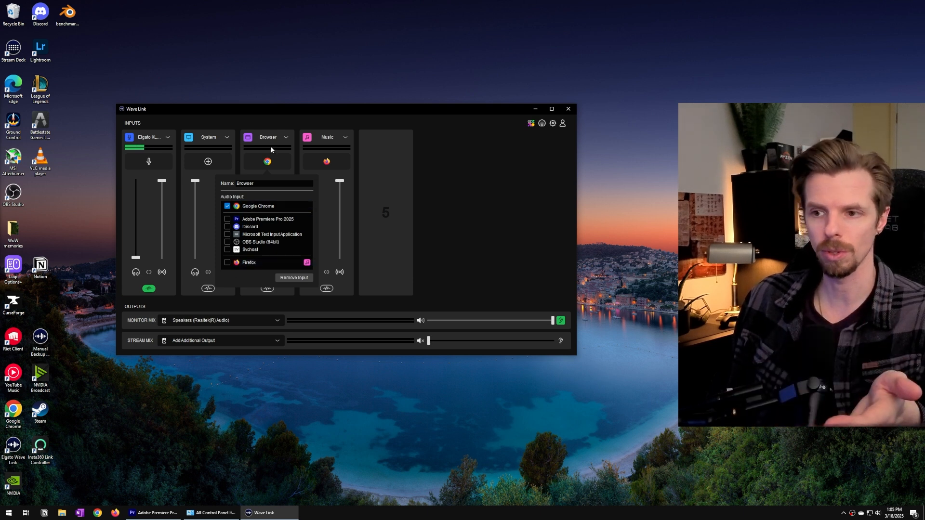
pyautogui.click(259, 206)
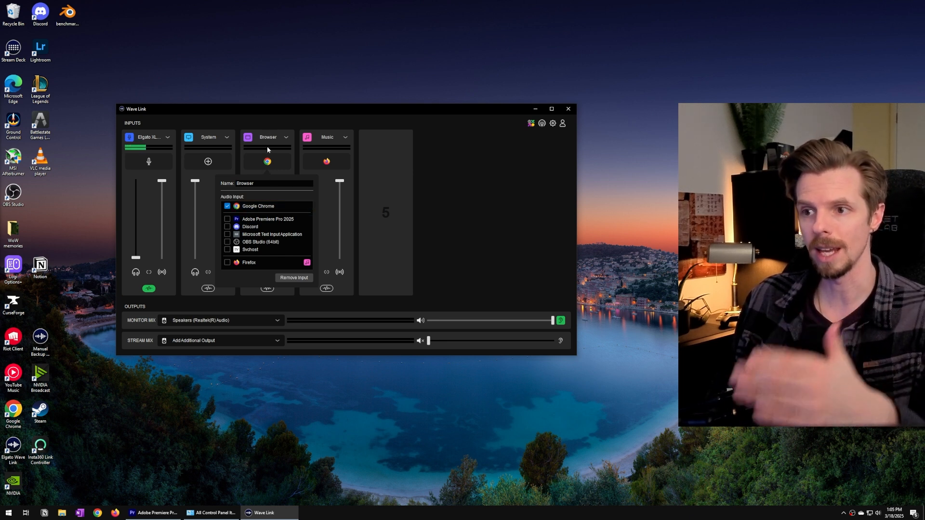
pyautogui.moveTo(267, 124)
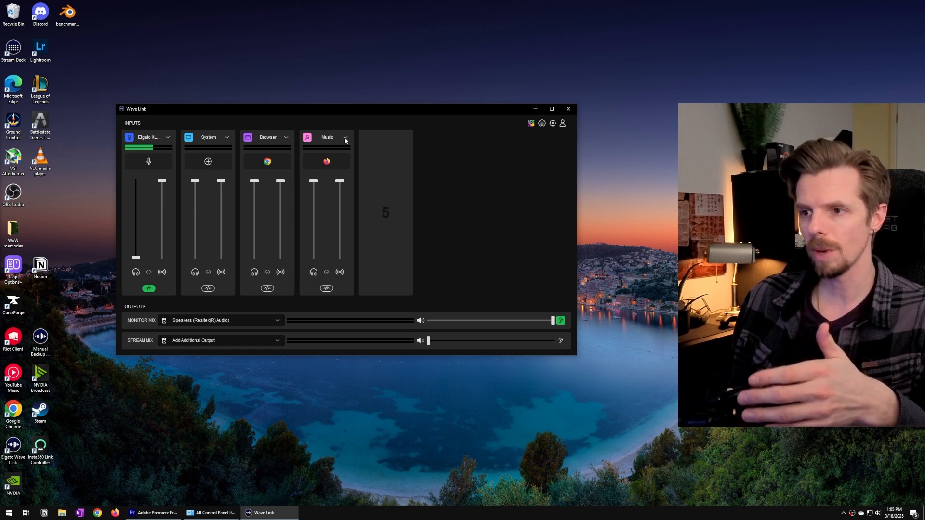
pyautogui.click(345, 137)
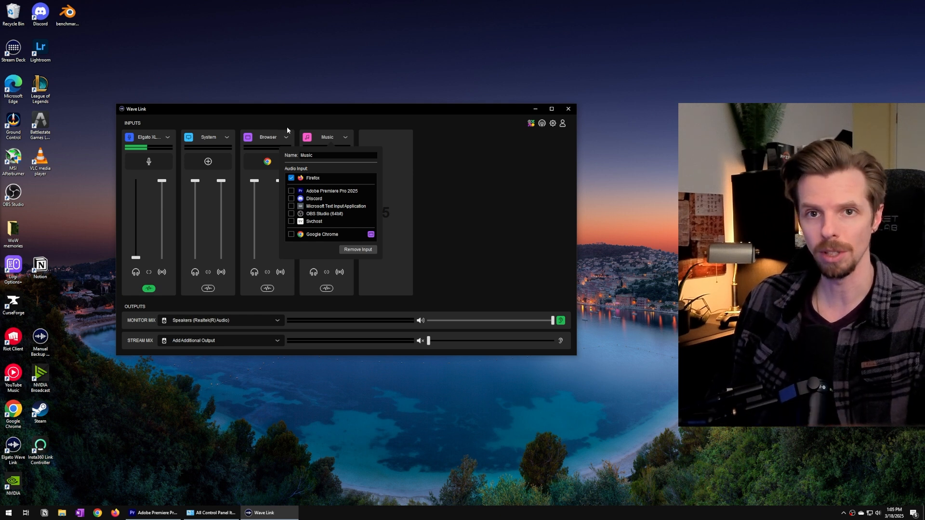
pyautogui.click(288, 124)
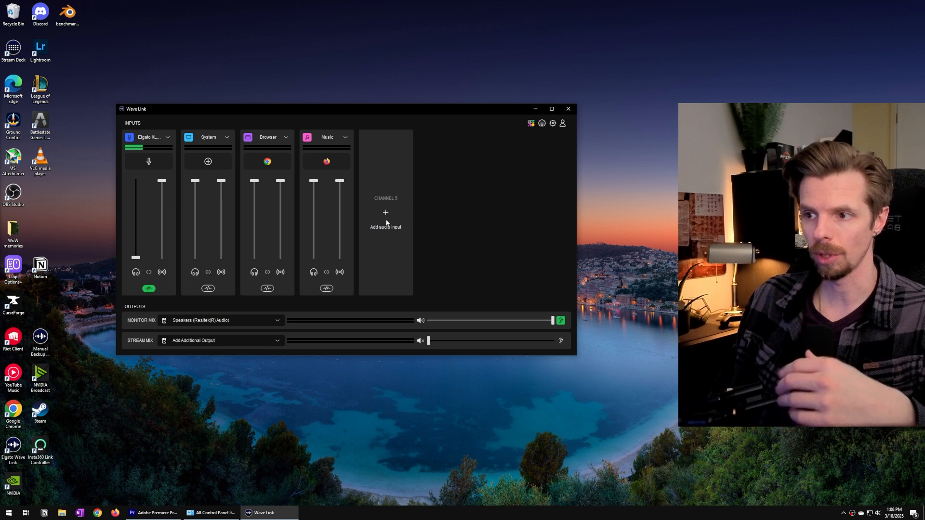
pyautogui.moveTo(387, 211)
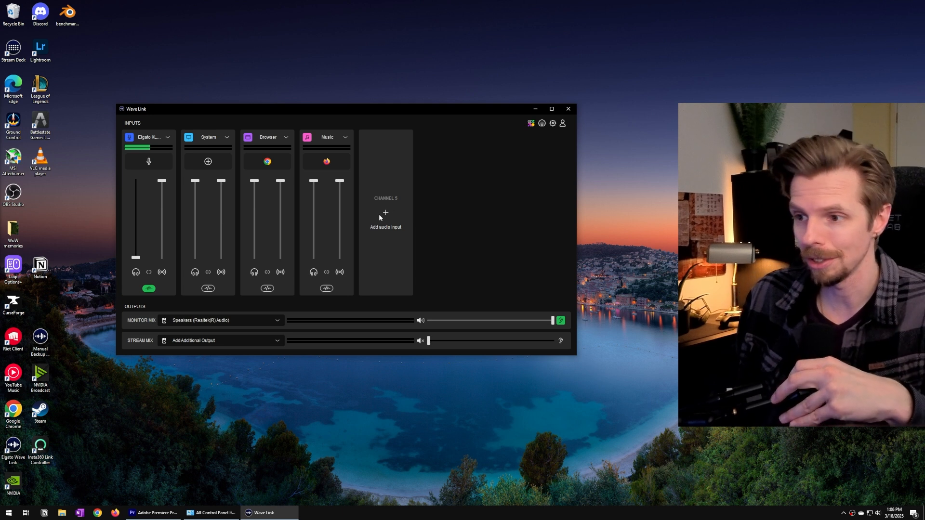
# Add a Voice Chat input as channel 5 and assign an app to it.
pyautogui.click(384, 226)
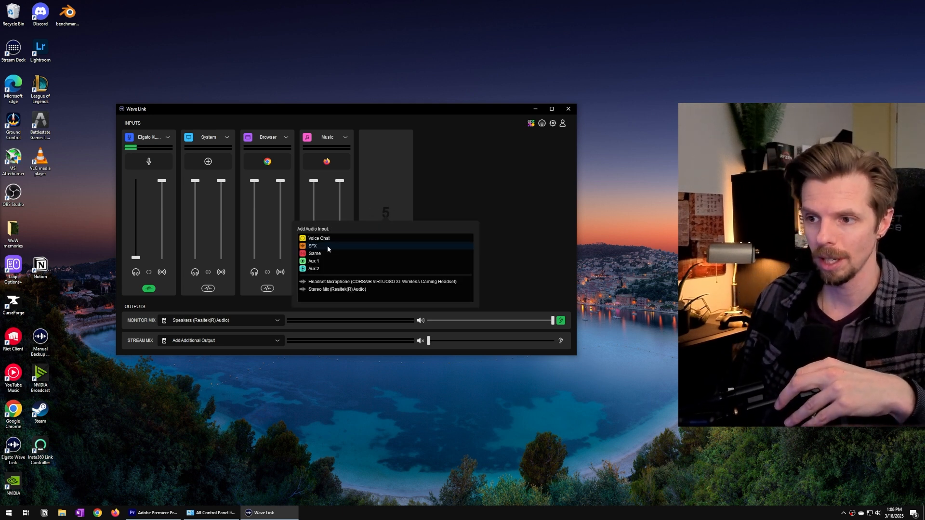
pyautogui.click(319, 237)
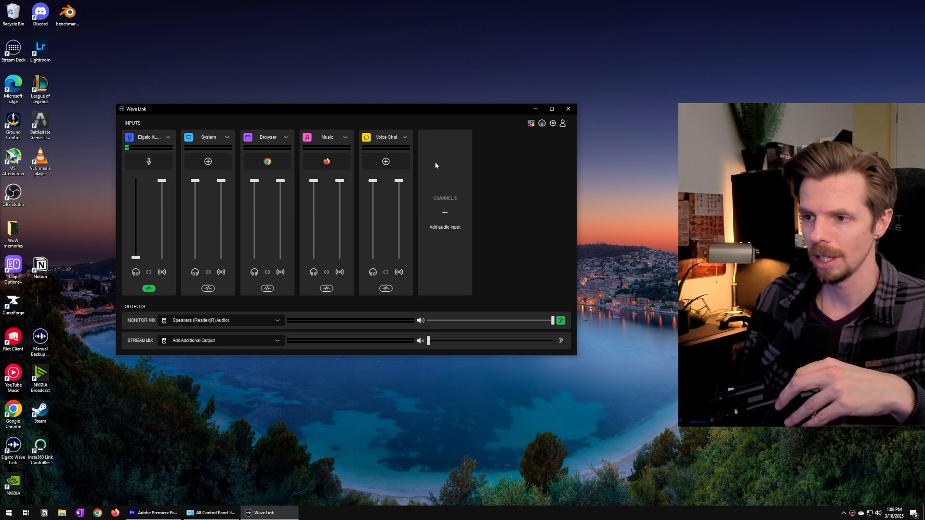
pyautogui.click(385, 161)
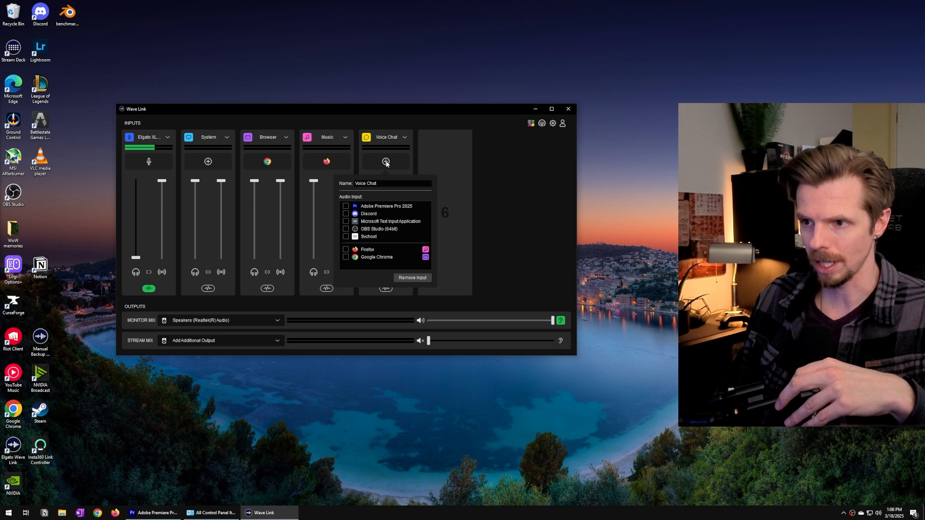
pyautogui.click(347, 214)
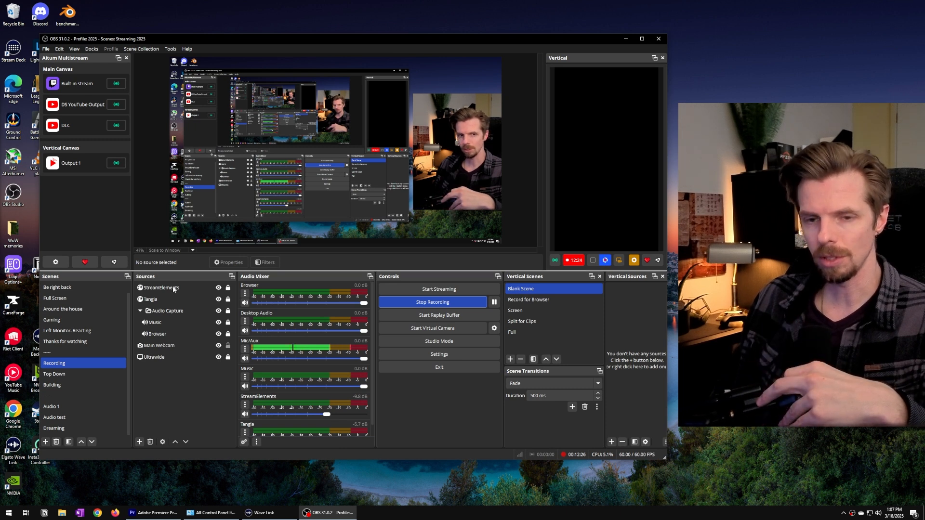
# Review OBS Output streaming and recording tabs, Audio devices and Hotkeys, then cancel Settings.
pyautogui.click(439, 354)
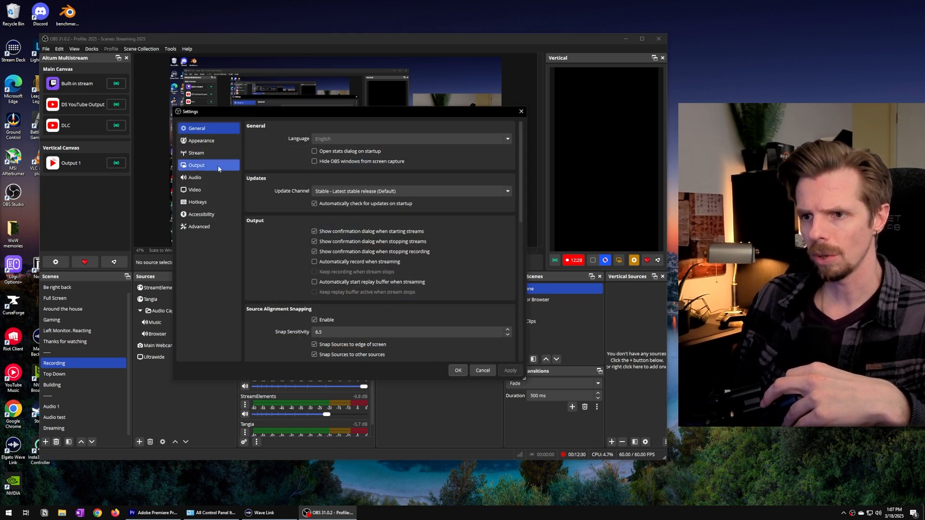
pyautogui.click(197, 165)
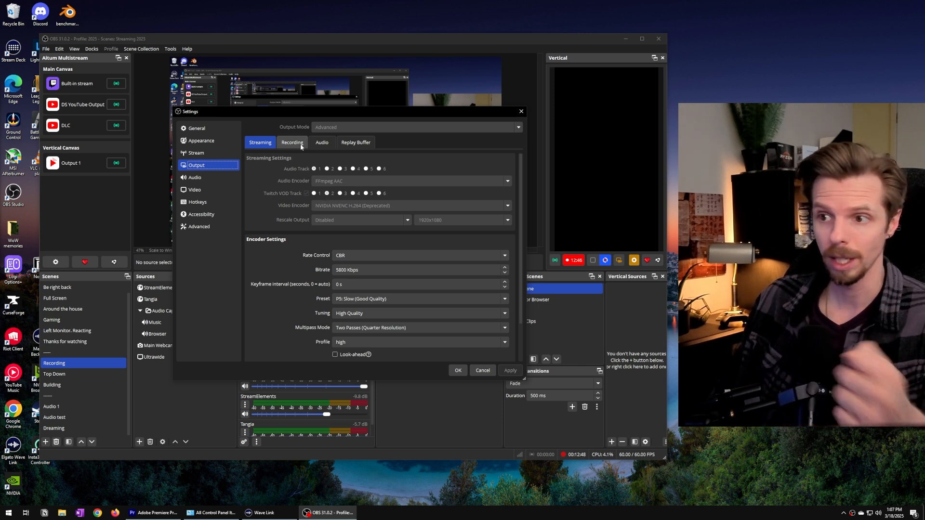
pyautogui.click(292, 142)
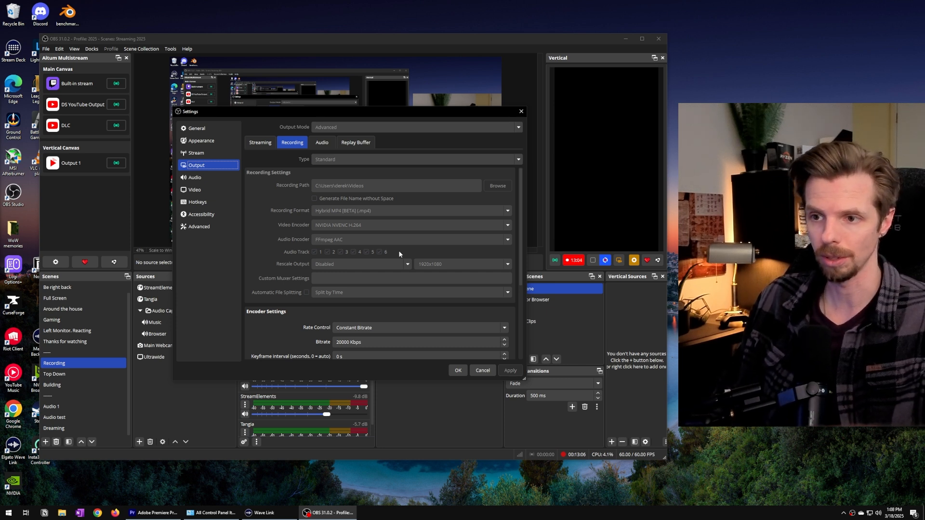
pyautogui.click(194, 177)
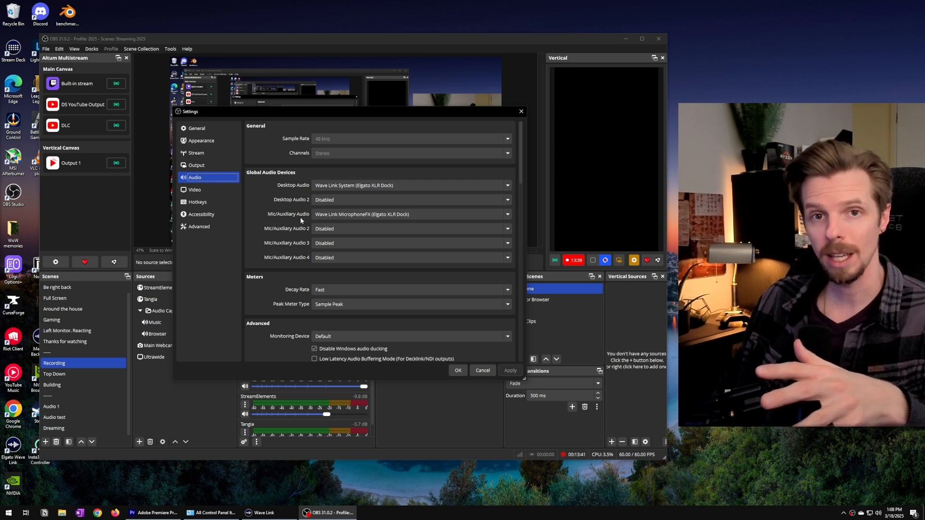
pyautogui.click(196, 166)
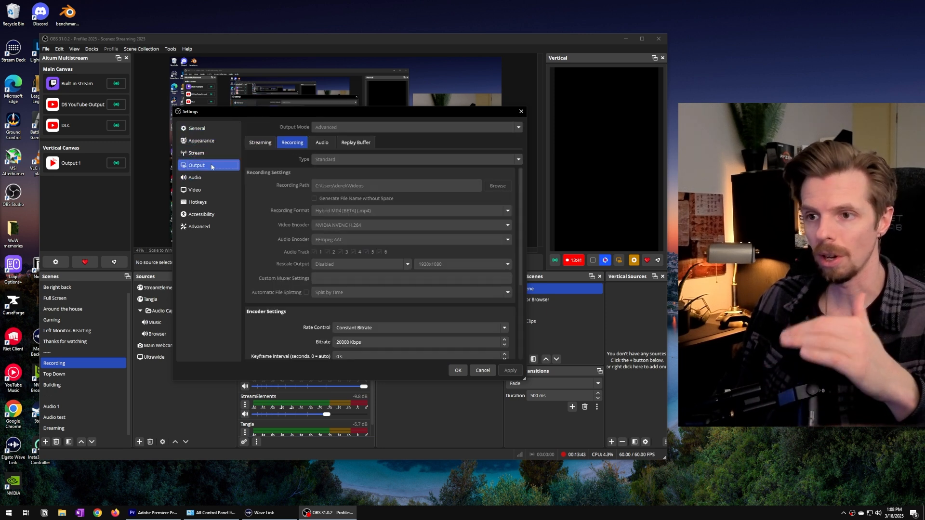
pyautogui.click(197, 202)
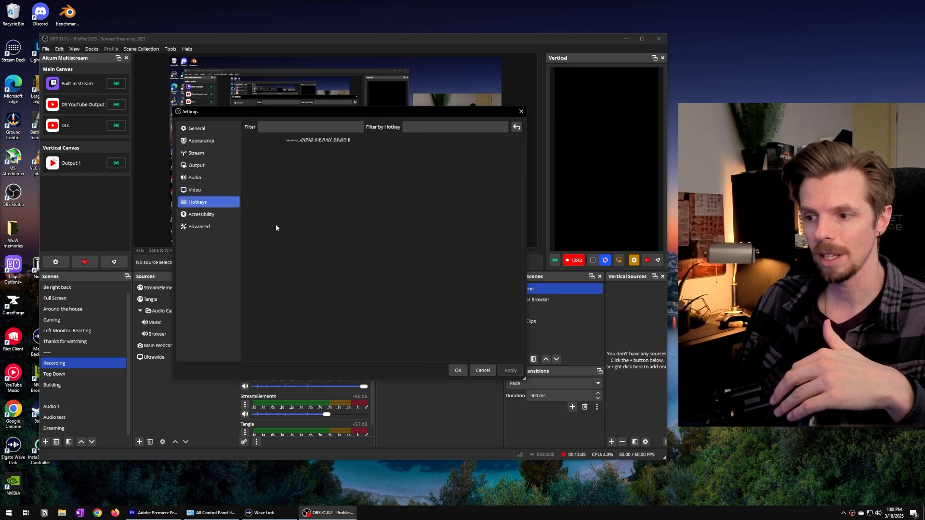
pyautogui.click(482, 370)
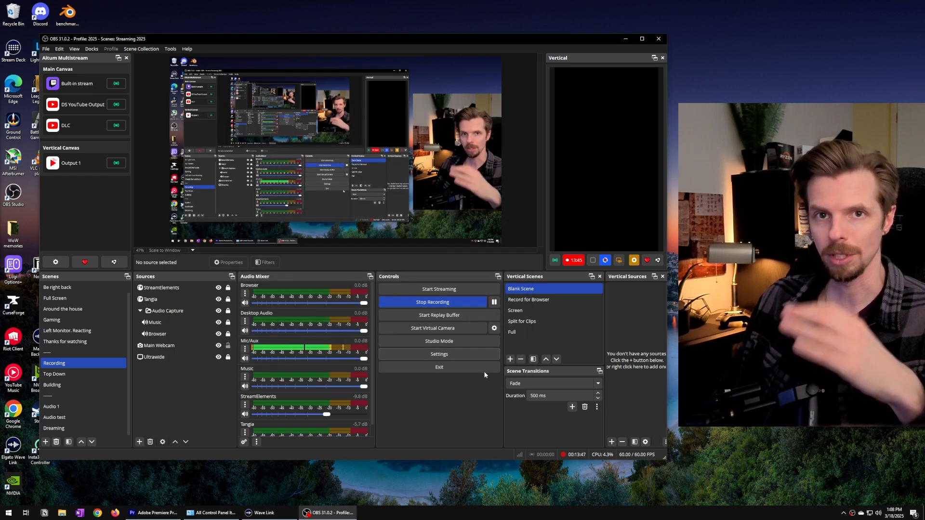
pyautogui.click(160, 287)
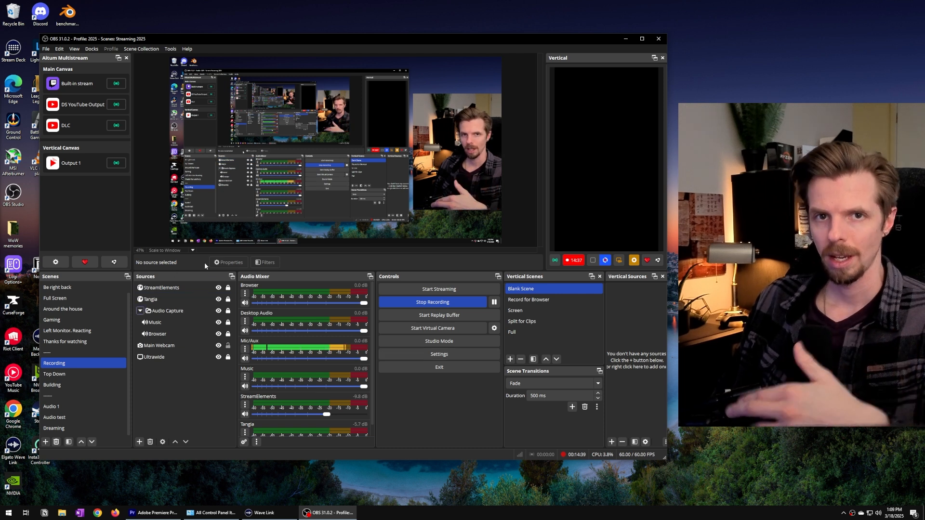
pyautogui.click(167, 311)
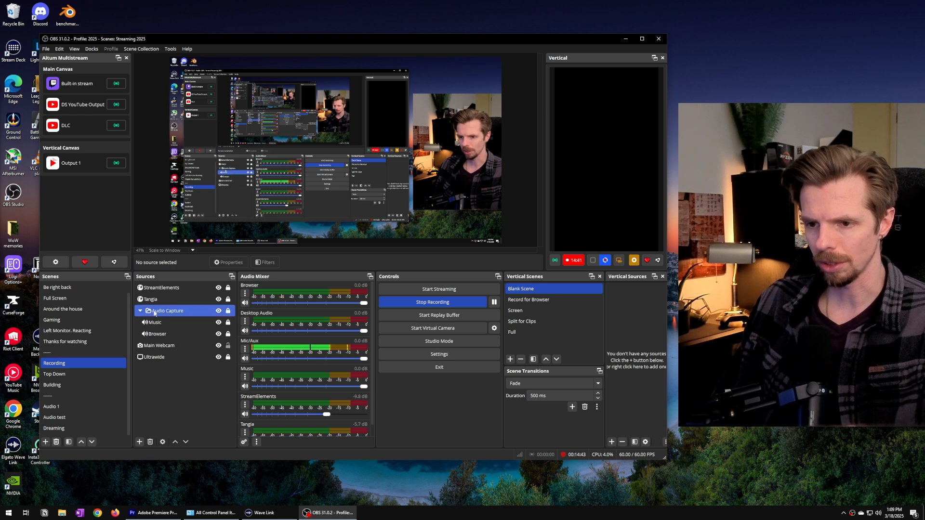
pyautogui.click(151, 299)
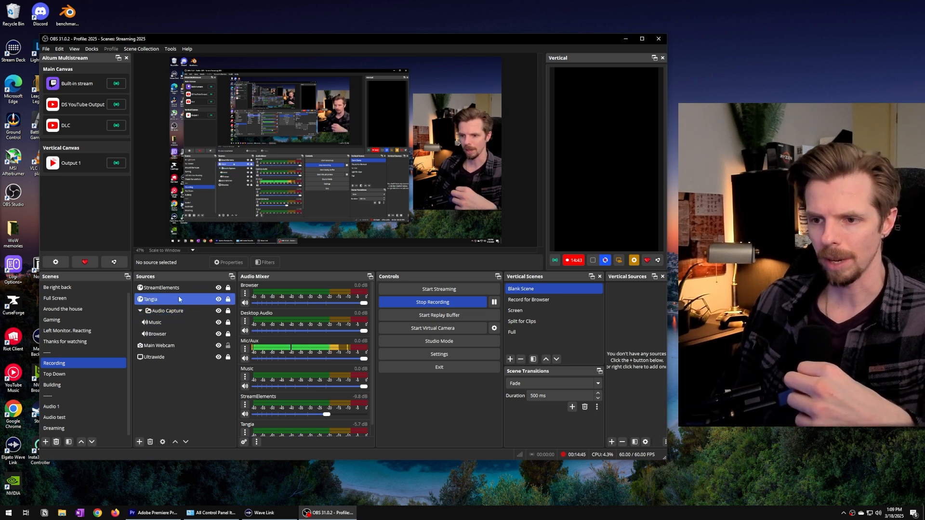
pyautogui.click(155, 322)
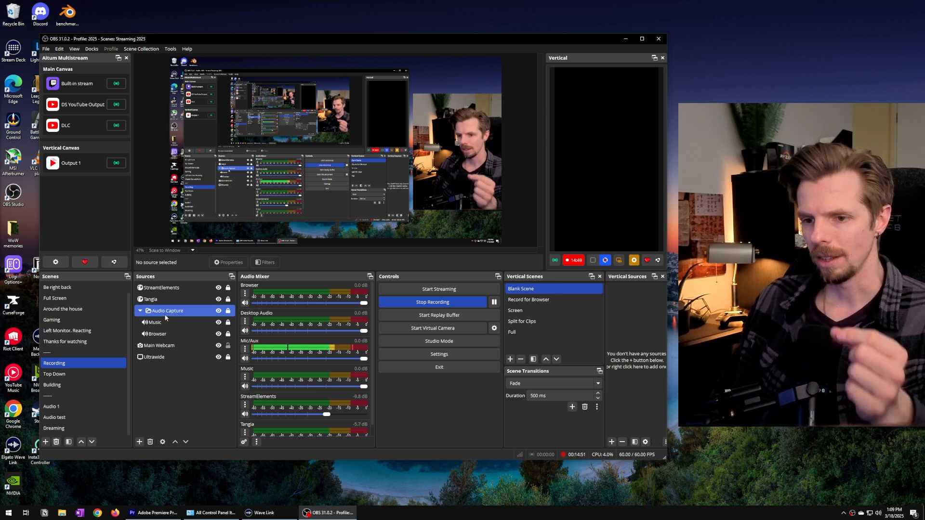
pyautogui.click(151, 299)
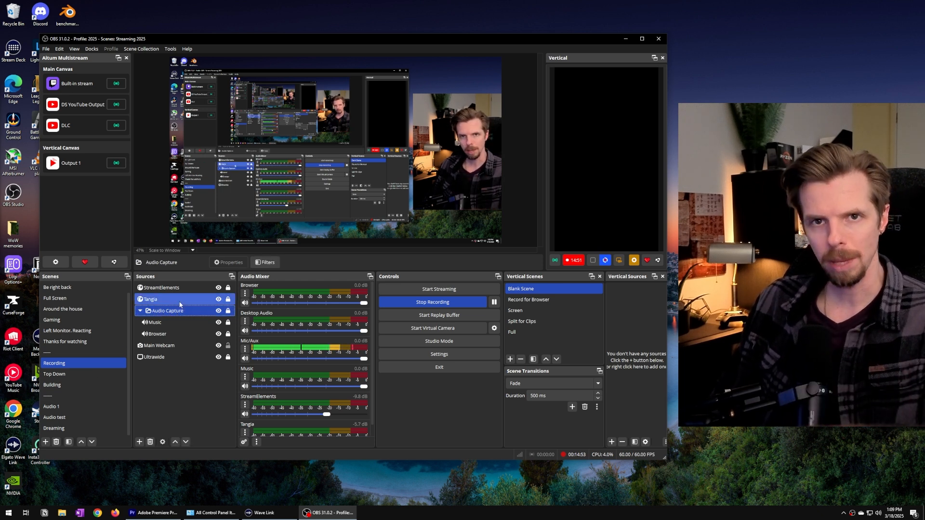
pyautogui.click(156, 333)
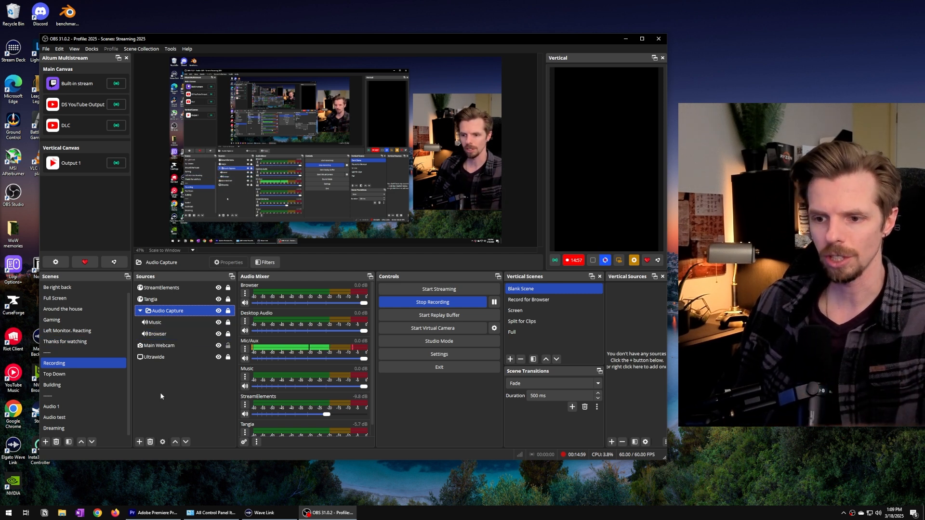
pyautogui.click(156, 334)
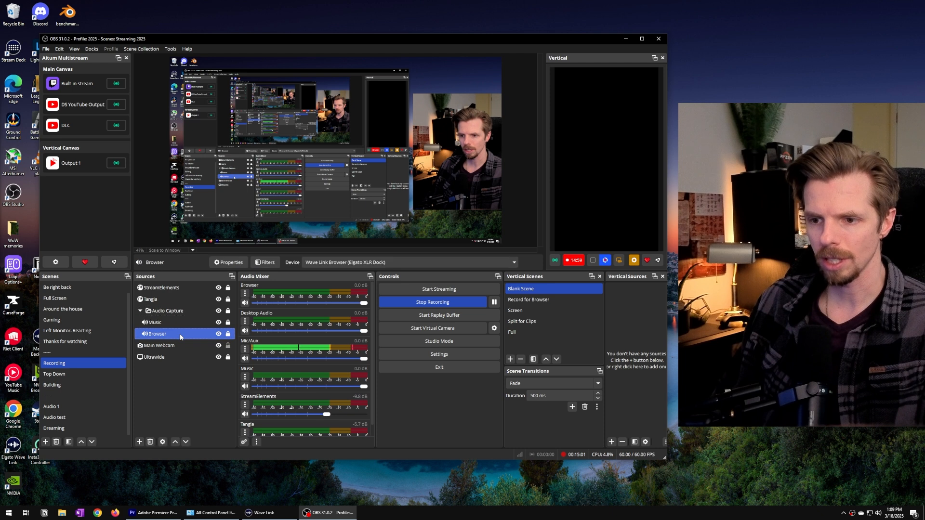
pyautogui.click(154, 322)
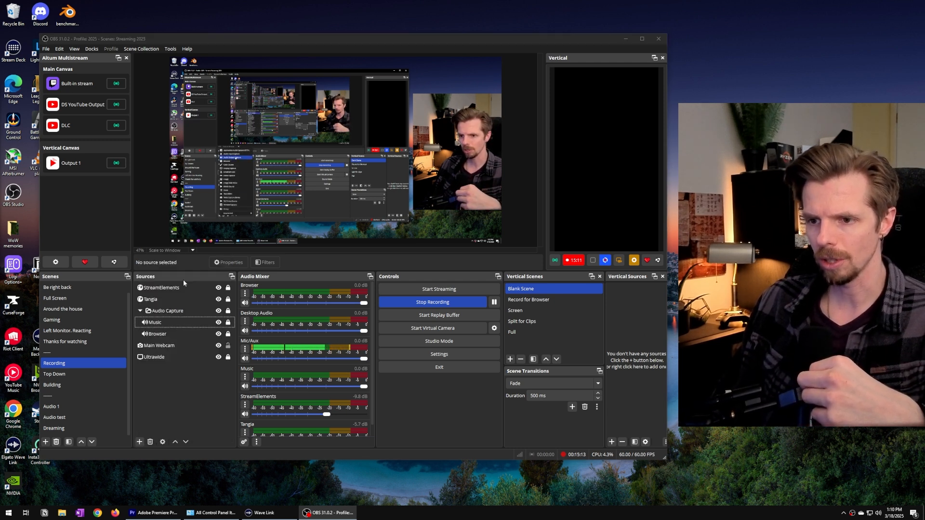
# Add an Audio Input Capture source 'Discord' using Wave Link Voice Chat (Elgato XLR Dock).
pyautogui.click(140, 441)
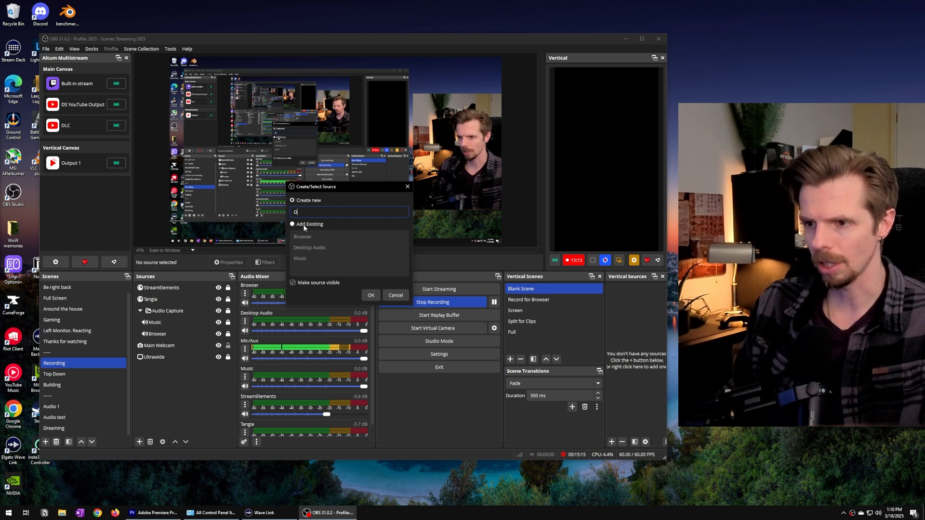
pyautogui.write('iscord')
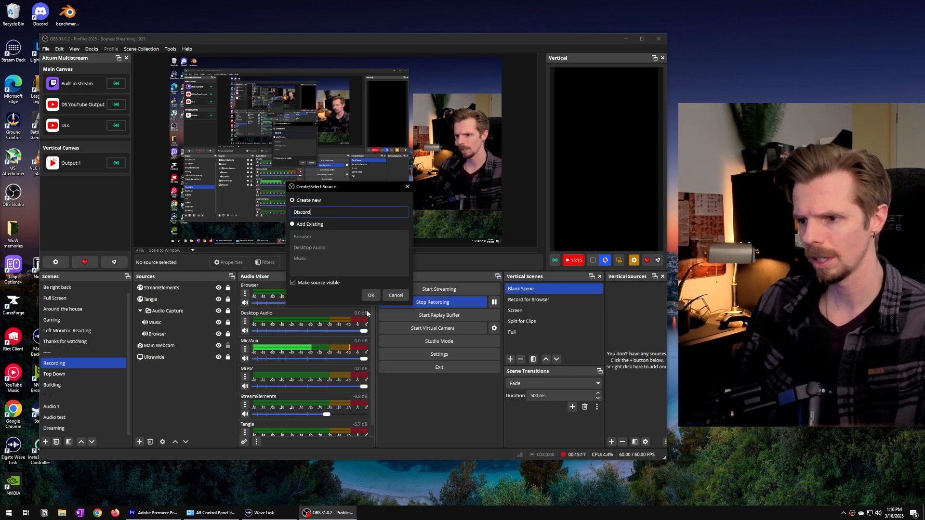
pyautogui.click(370, 295)
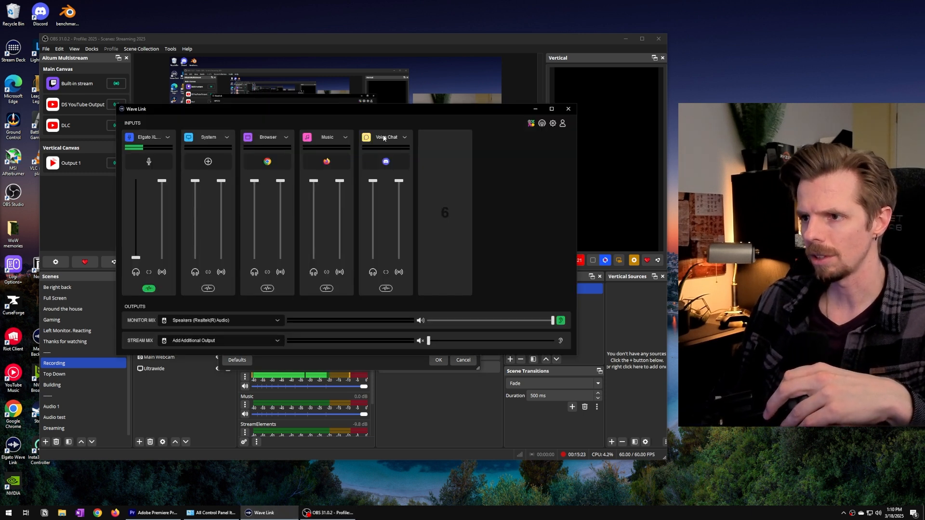
pyautogui.click(386, 161)
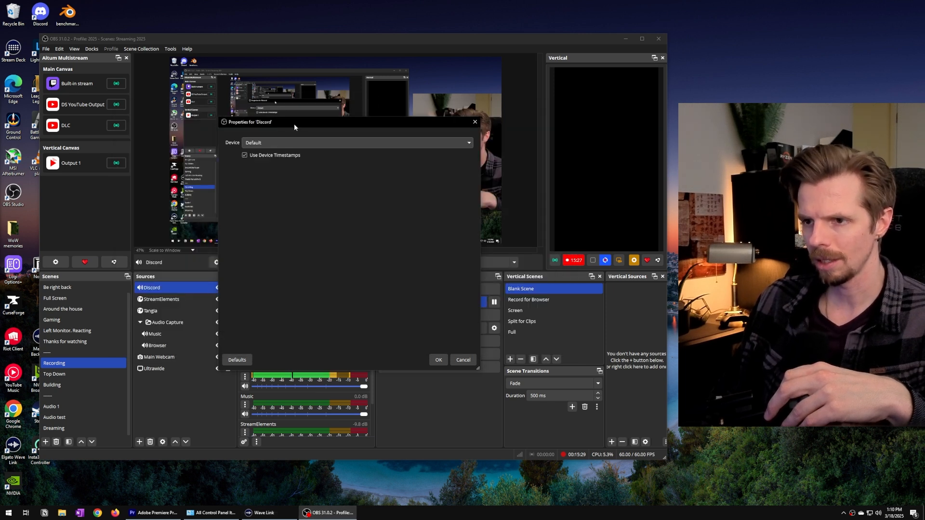
pyautogui.click(354, 142)
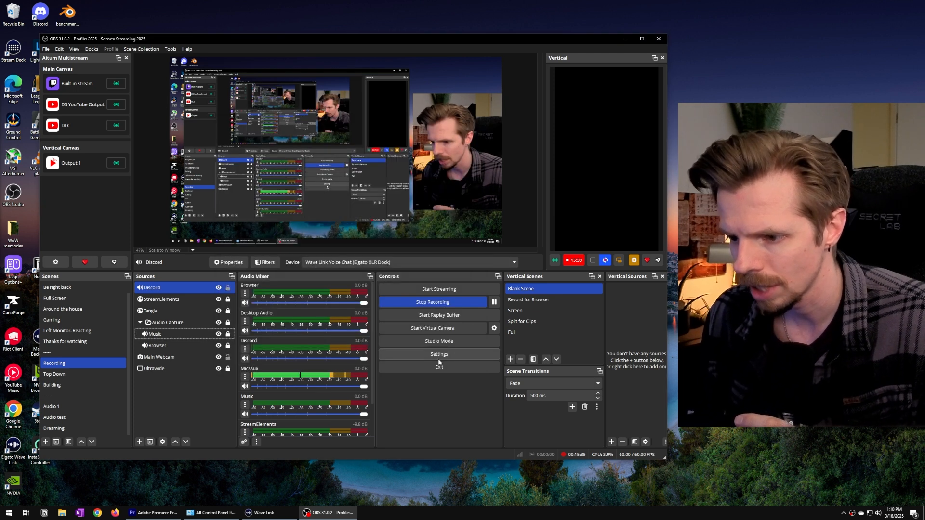
pyautogui.click(151, 311)
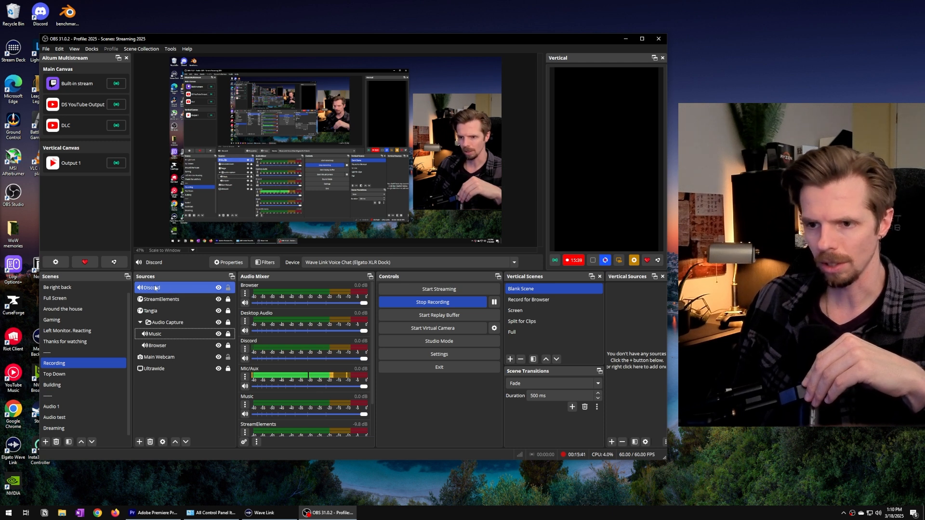
pyautogui.click(154, 334)
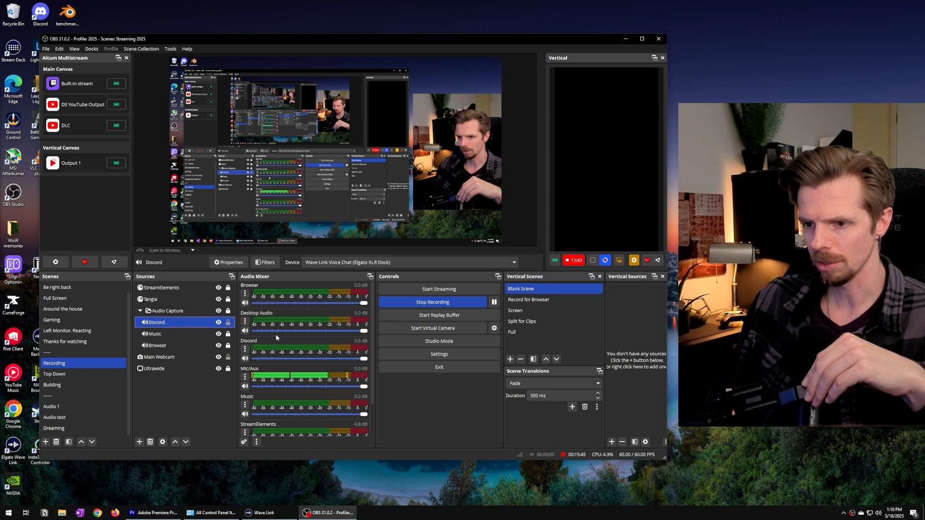
pyautogui.click(167, 311)
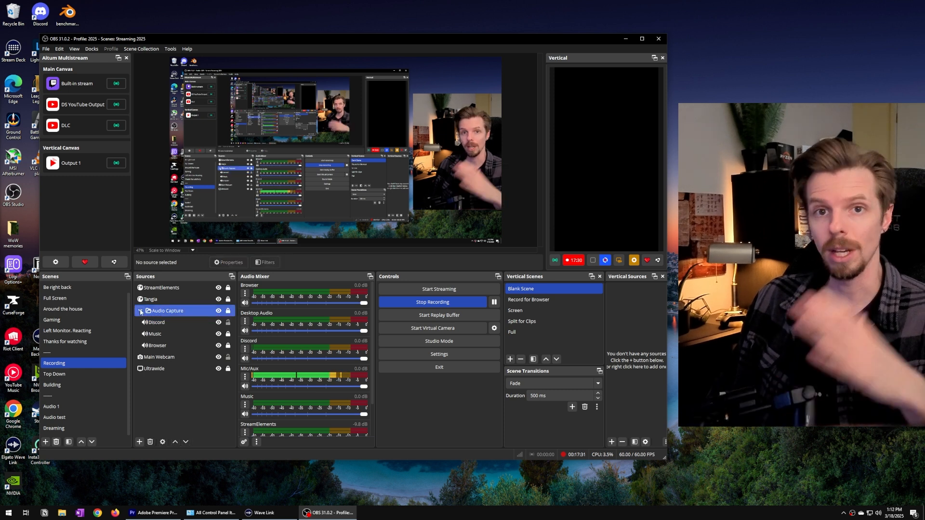
pyautogui.click(156, 323)
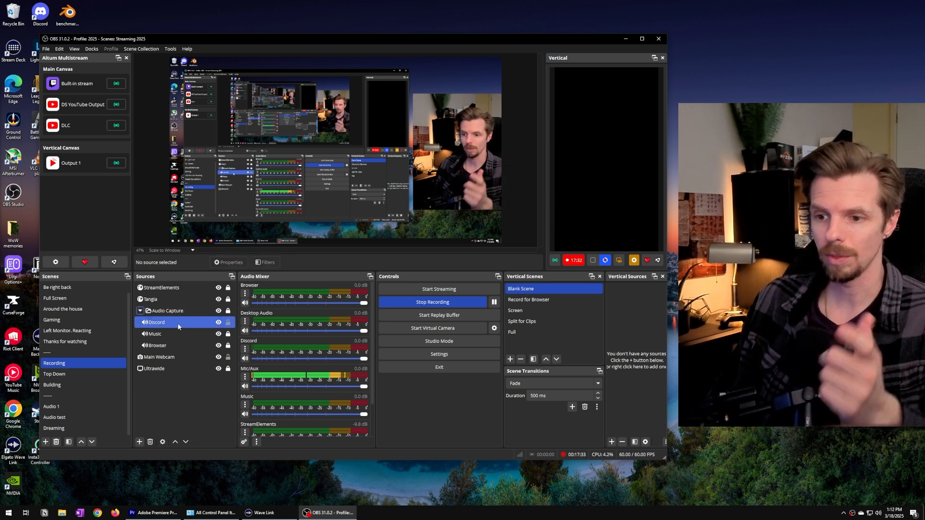
pyautogui.click(158, 345)
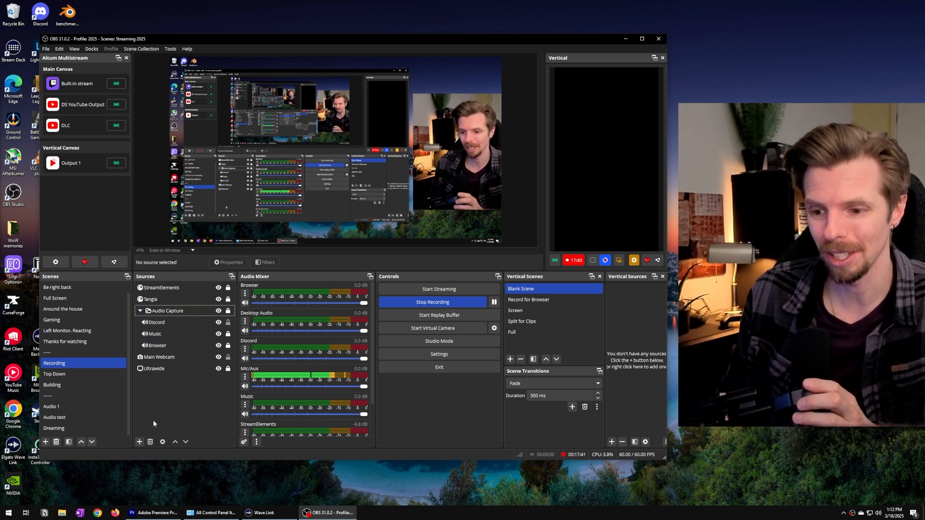
pyautogui.click(255, 441)
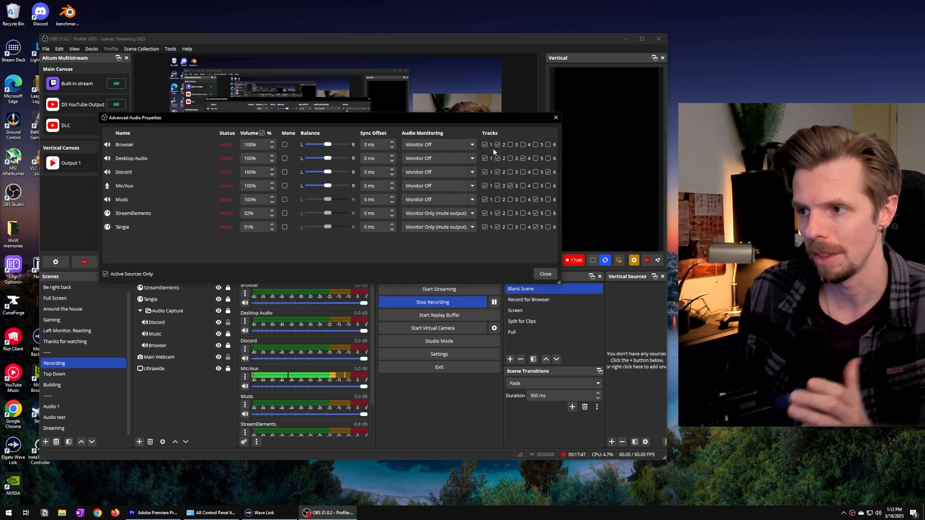
# In Advanced Audio Properties, adjust the track checkboxes for the Browser and Music sources.
pyautogui.click(535, 213)
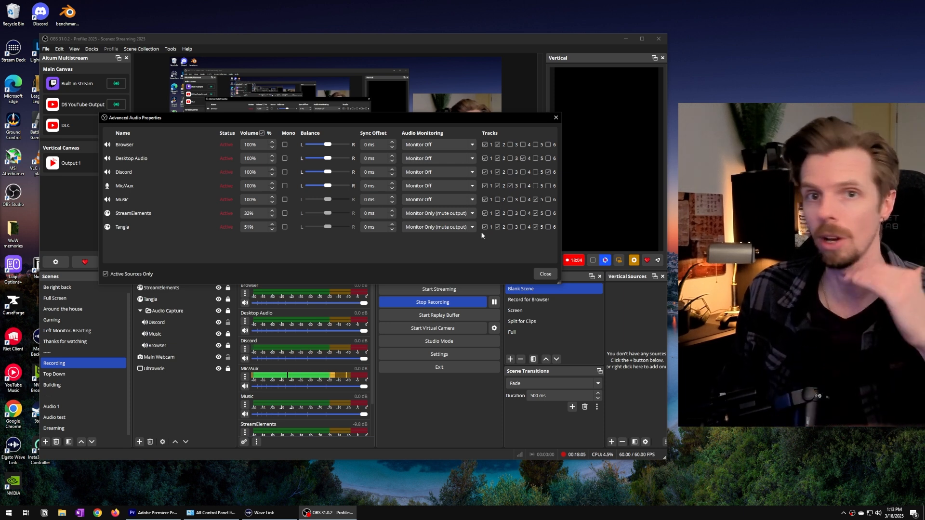
pyautogui.moveTo(144, 147)
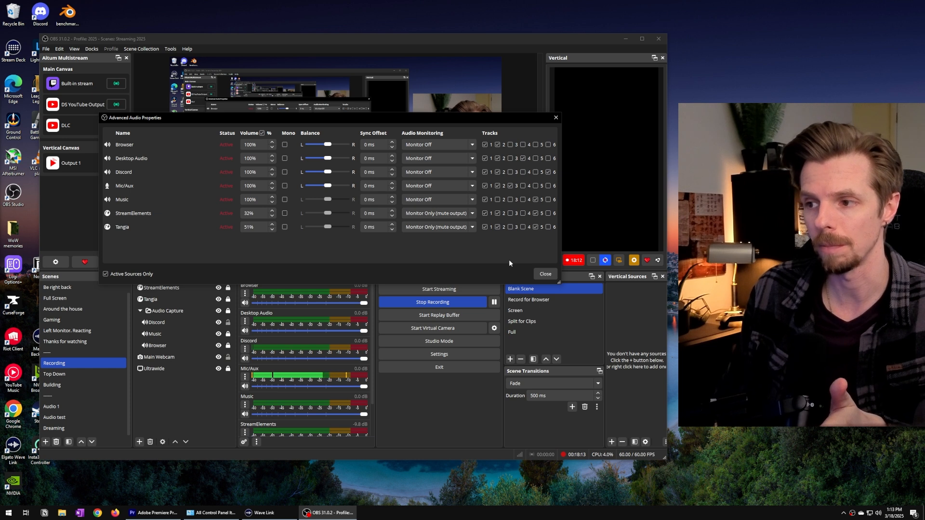
pyautogui.click(497, 200)
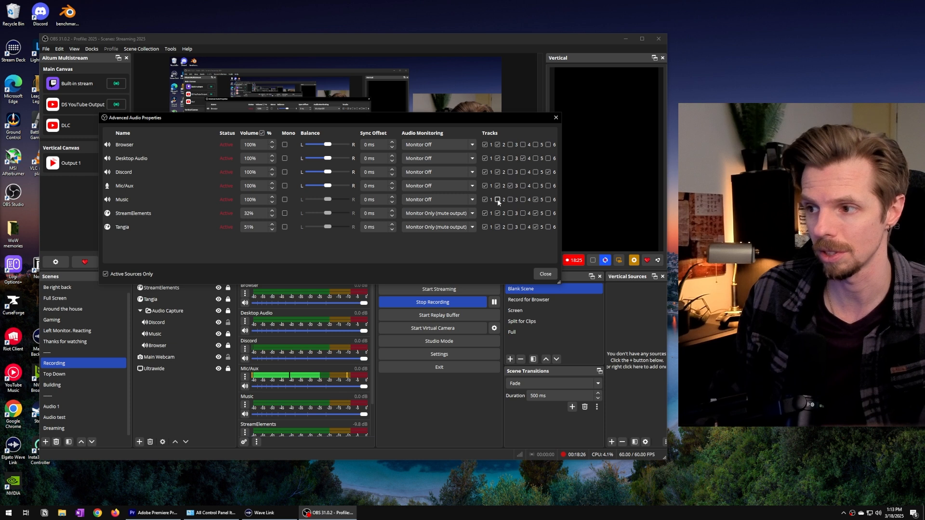
pyautogui.click(504, 199)
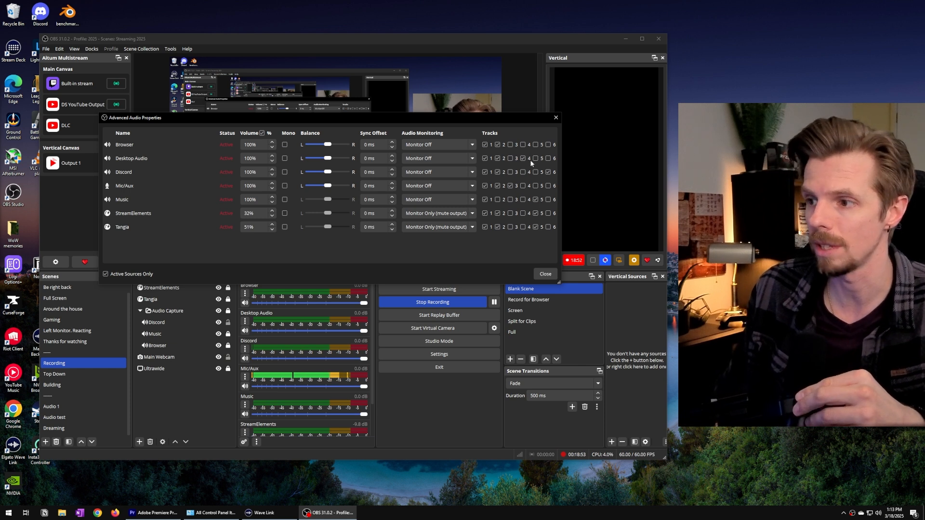
# Change Desktop Audio's track checkboxes, then close Advanced Audio Properties.
pyautogui.click(522, 158)
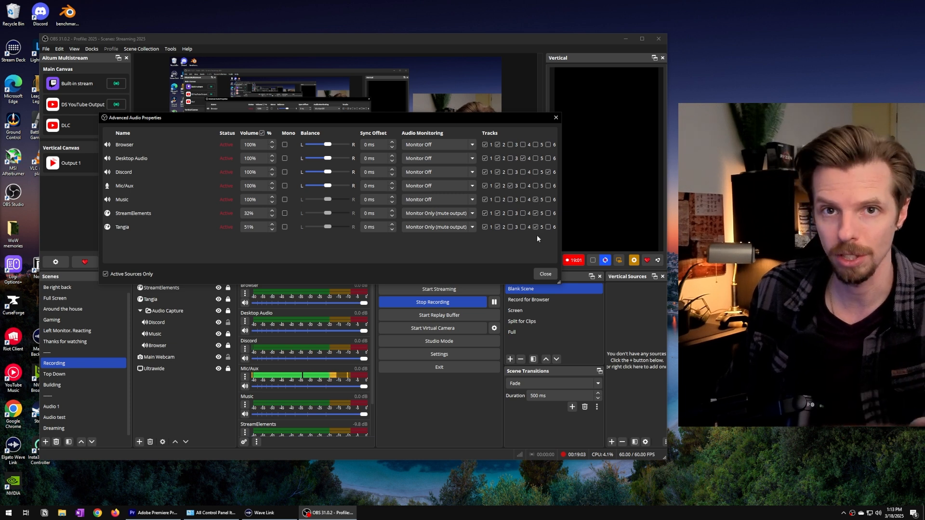
pyautogui.click(547, 172)
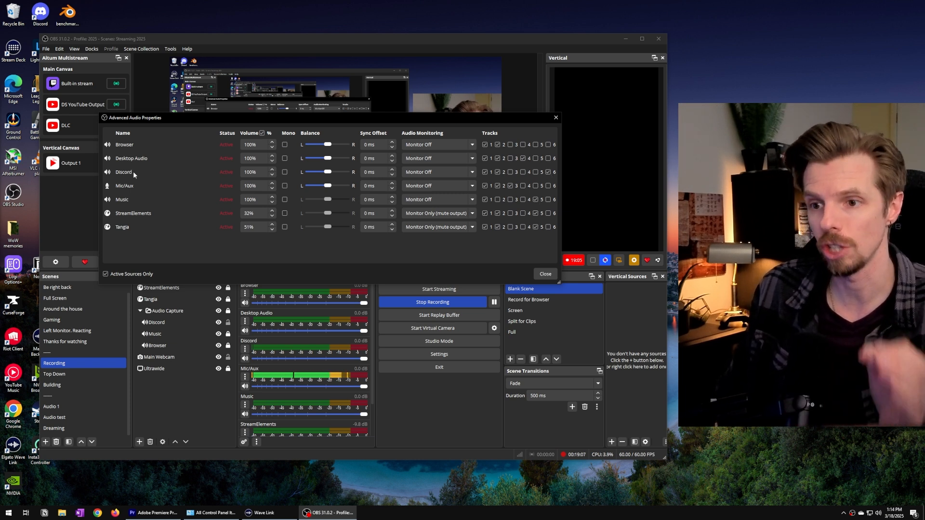
pyautogui.click(548, 171)
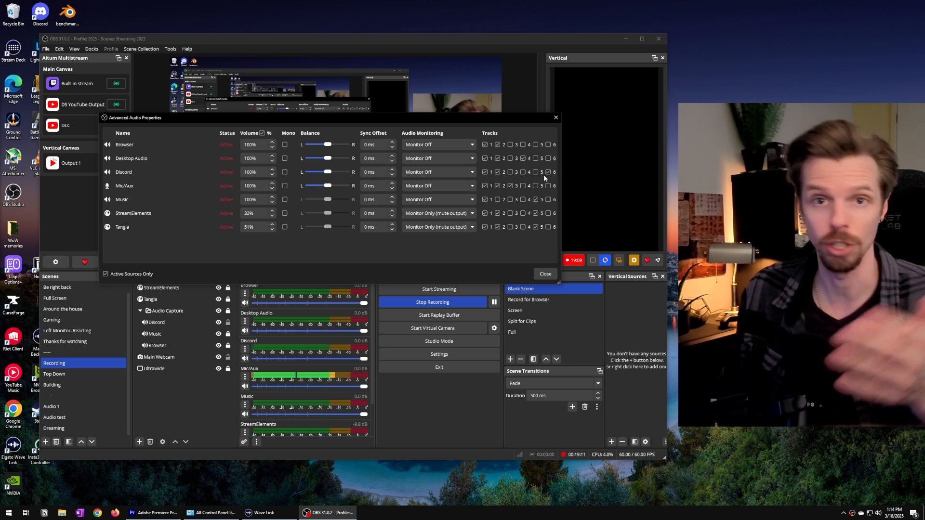
pyautogui.click(544, 274)
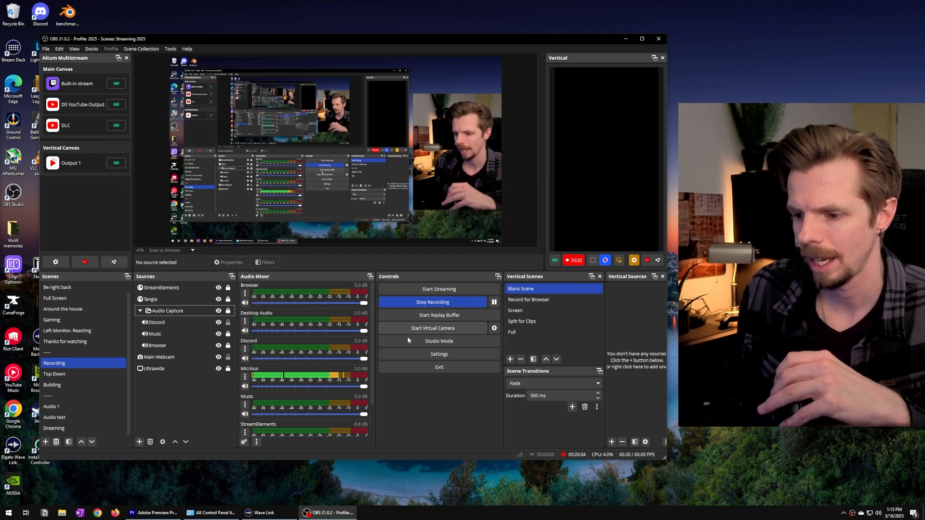
# In Premiere Pro, select the sixth audio track and scrub the playhead through the clip.
pyautogui.click(155, 512)
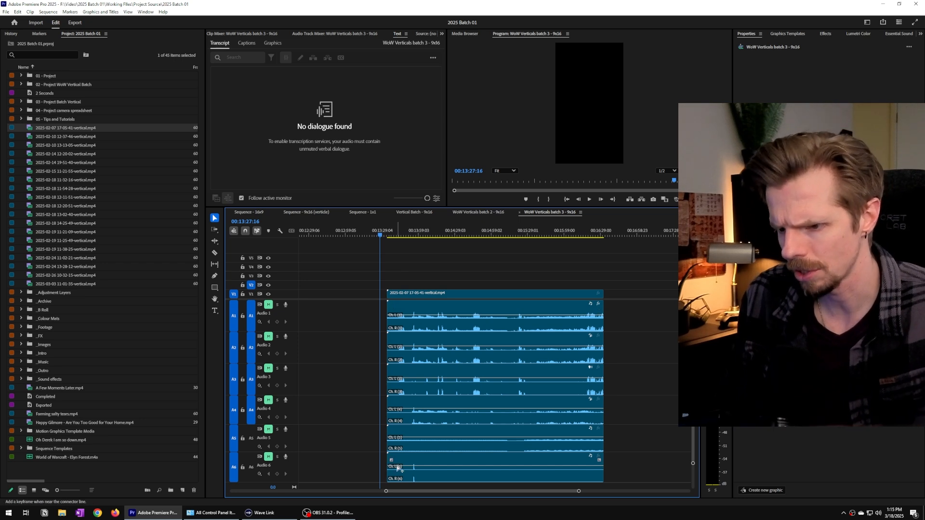
pyautogui.click(442, 316)
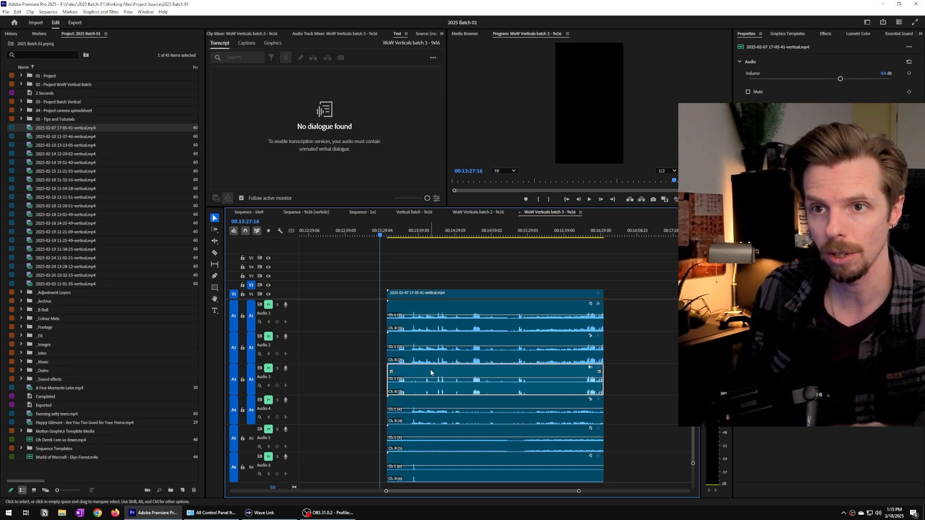
pyautogui.moveTo(415, 376)
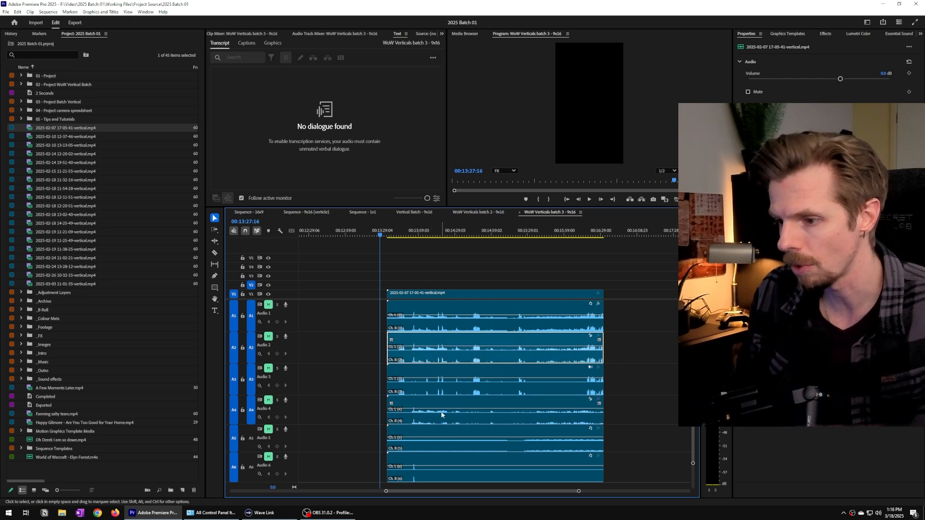
pyautogui.moveTo(449, 441)
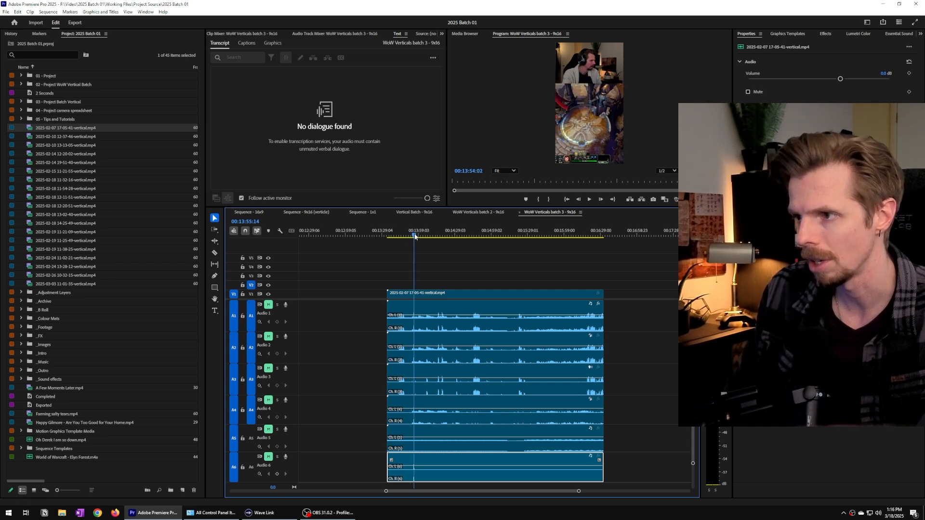
pyautogui.click(411, 235)
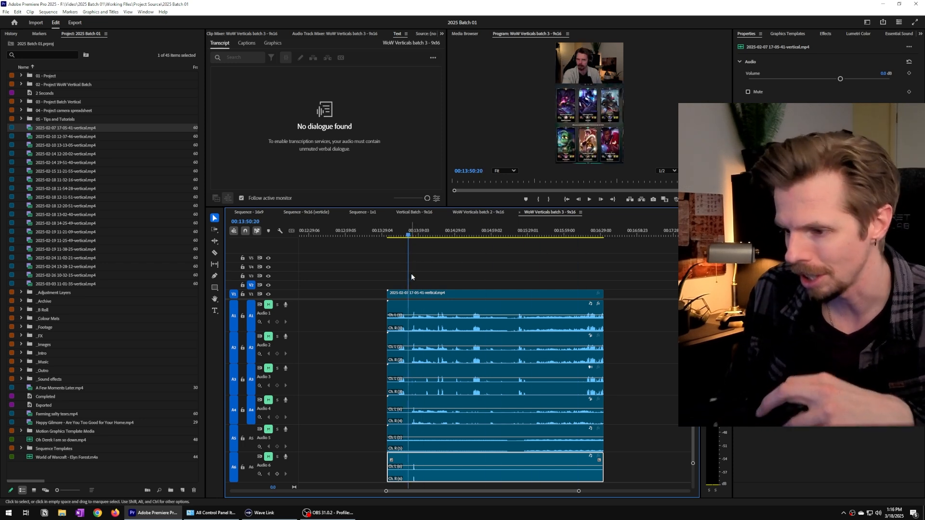
pyautogui.click(262, 512)
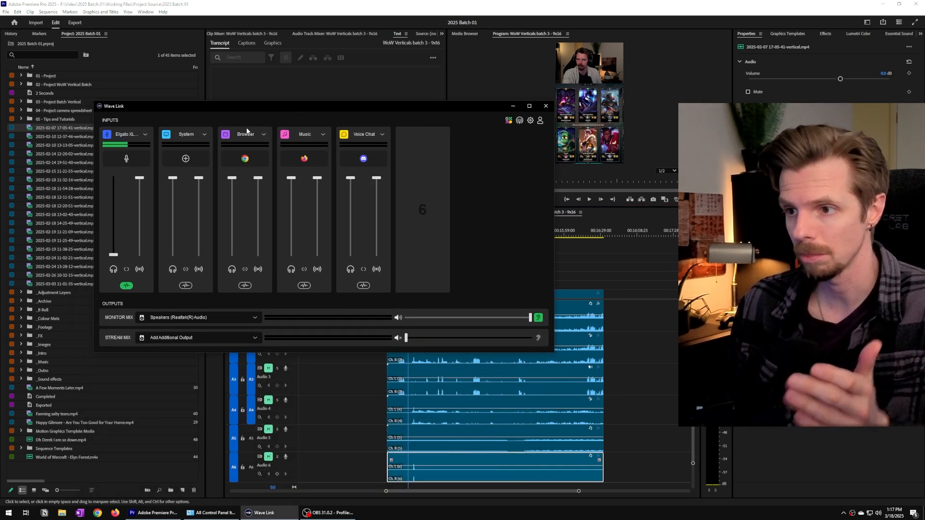
# Open Wave Link, check Google Chrome in the Browser input's app list, then dismiss it.
pyautogui.click(244, 158)
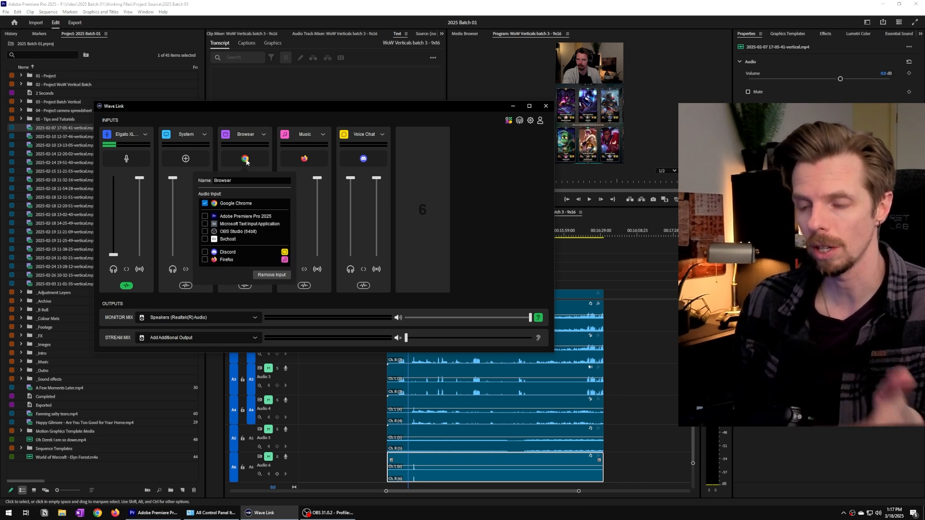
pyautogui.click(310, 463)
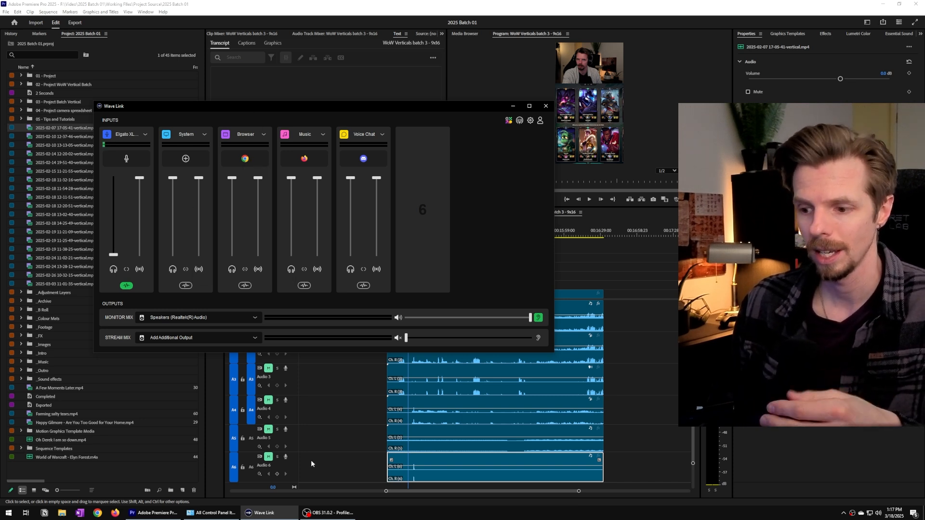
pyautogui.click(328, 512)
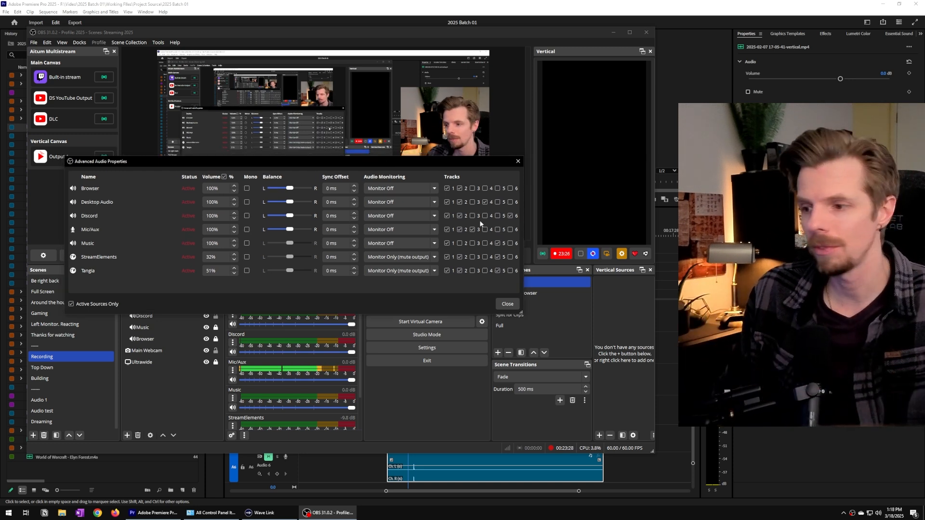
# Adjust the Discord source's recording track assignment in Advanced Audio Properties.
pyautogui.click(505, 303)
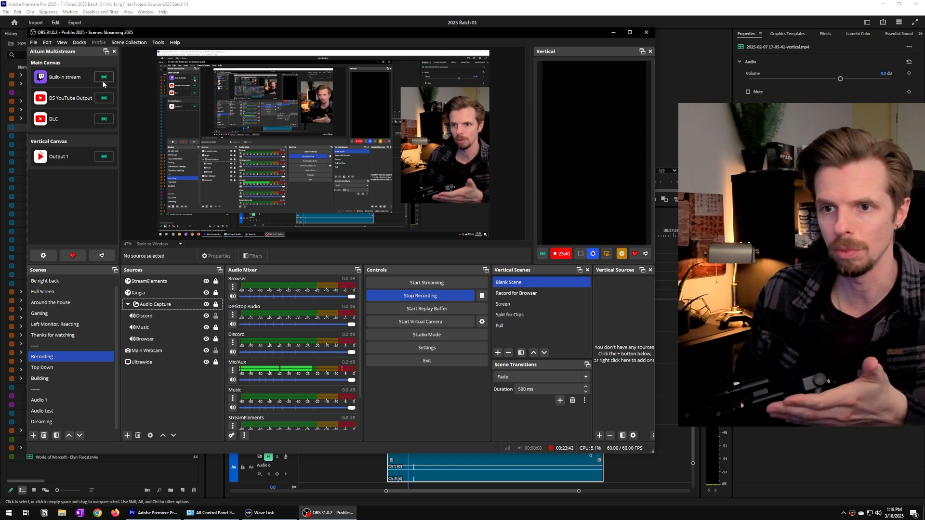
pyautogui.moveTo(149, 190)
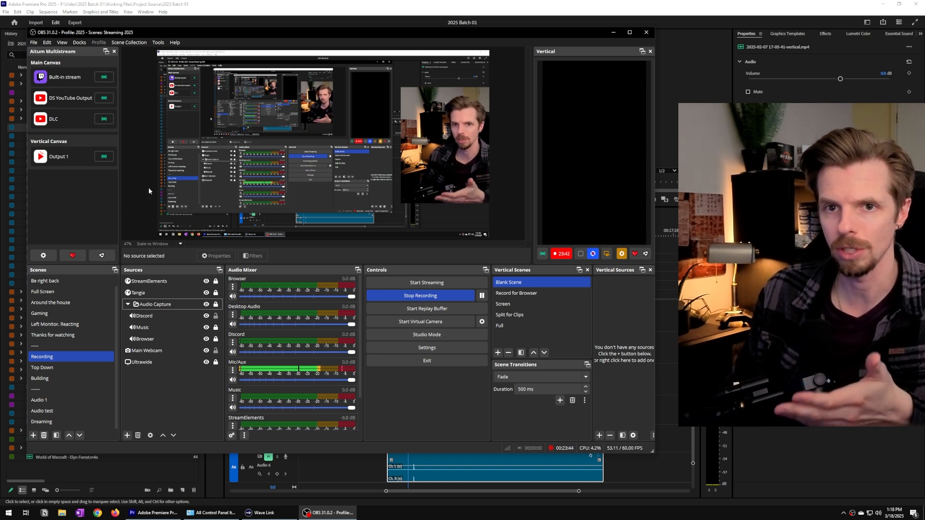